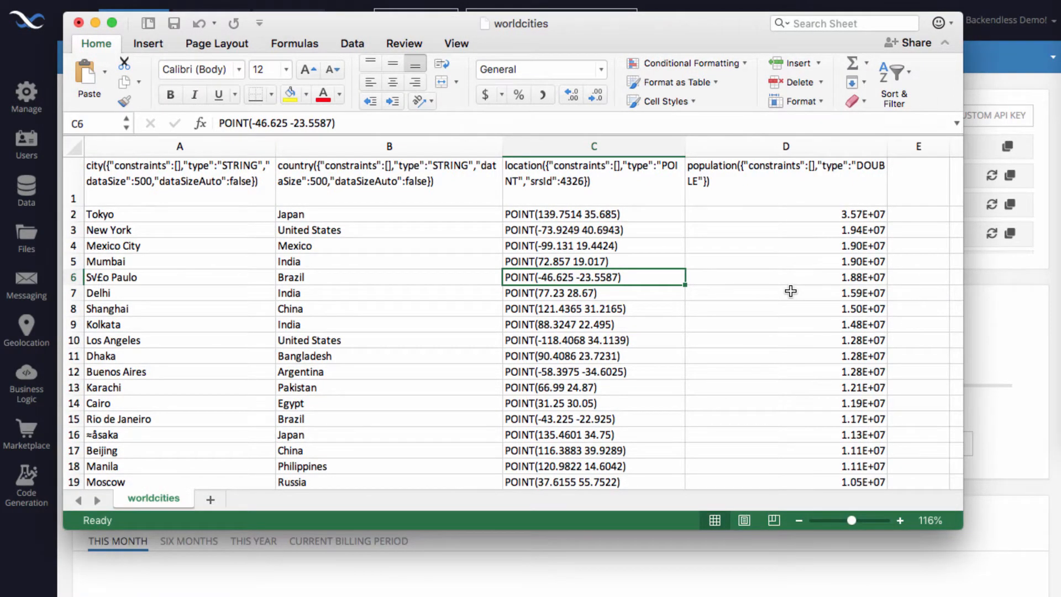
{"action": "mouse_move", "coordinate": [673, 303]}
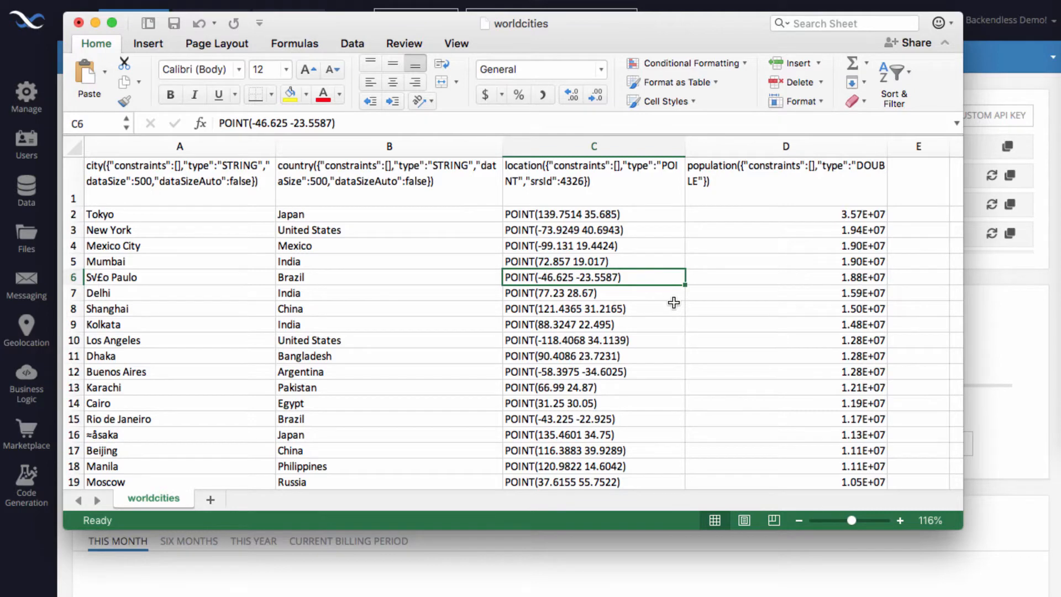
{"action": "mouse_move", "coordinate": [637, 204]}
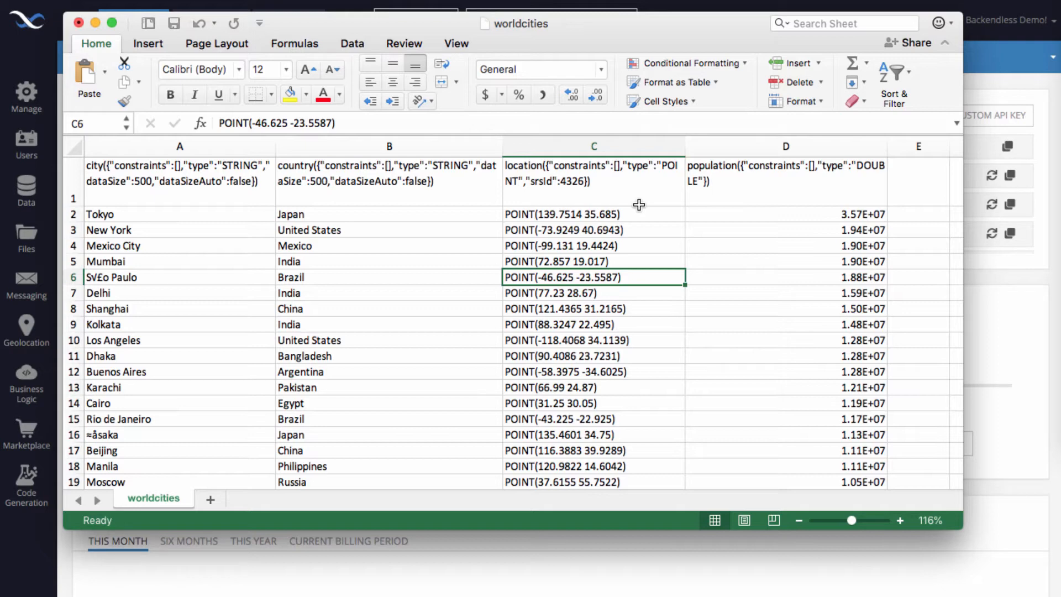
{"action": "mouse_move", "coordinate": [556, 357]}
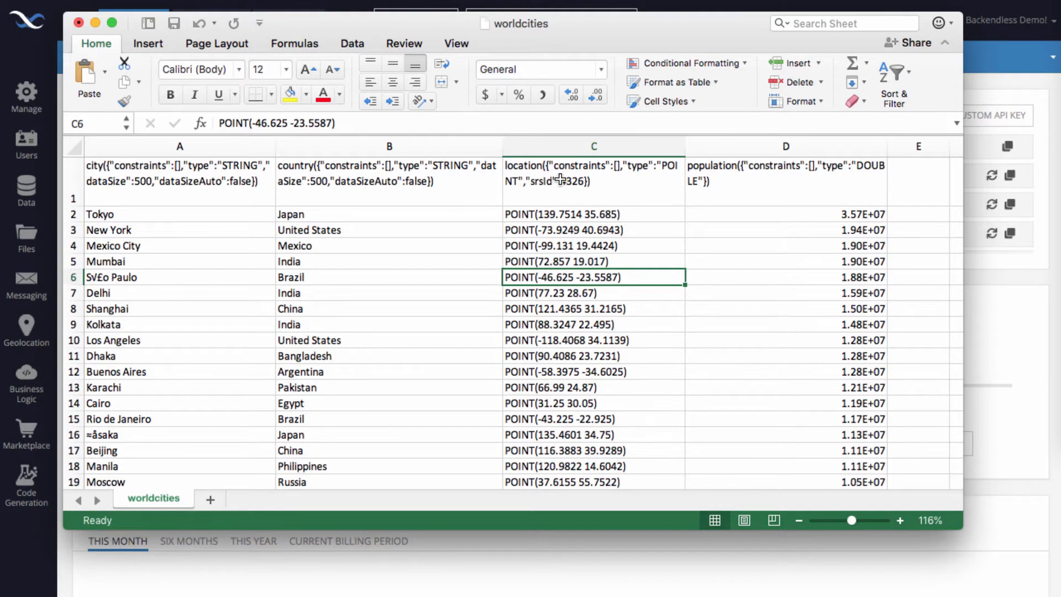
Inspect a couple more POINT location cells in the worldcities sheet before leaving Excel
{"action": "left_click", "coordinate": [594, 180]}
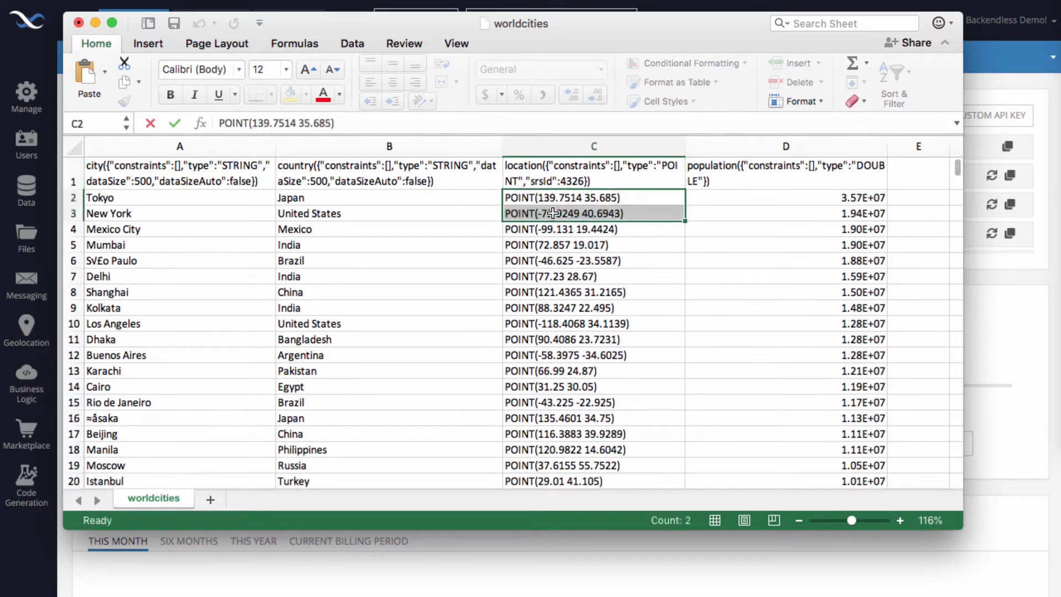
{"action": "left_click", "coordinate": [594, 292]}
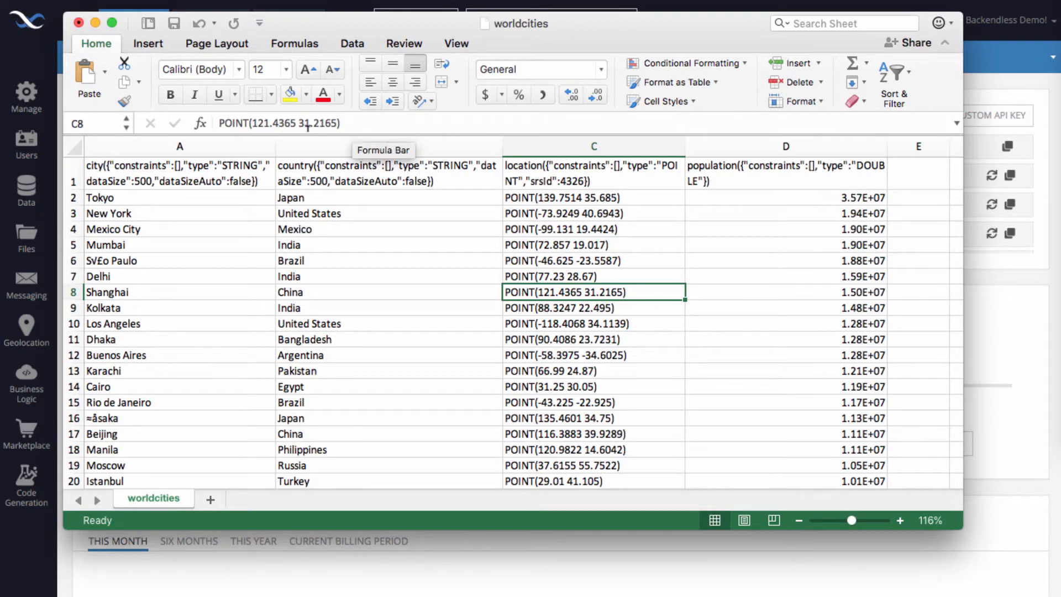
{"action": "mouse_move", "coordinate": [590, 275]}
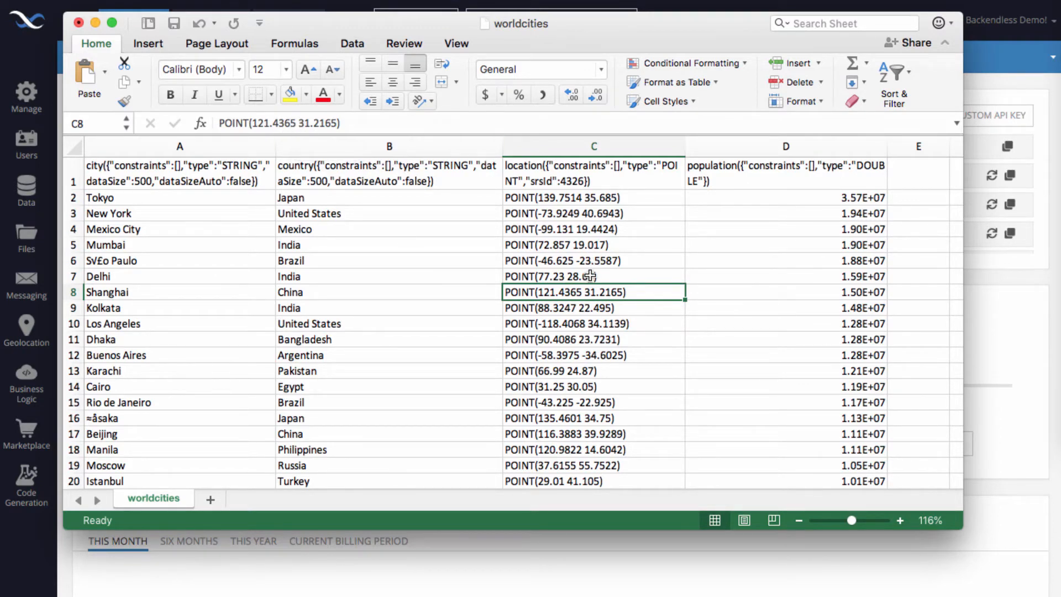
{"action": "mouse_move", "coordinate": [585, 378]}
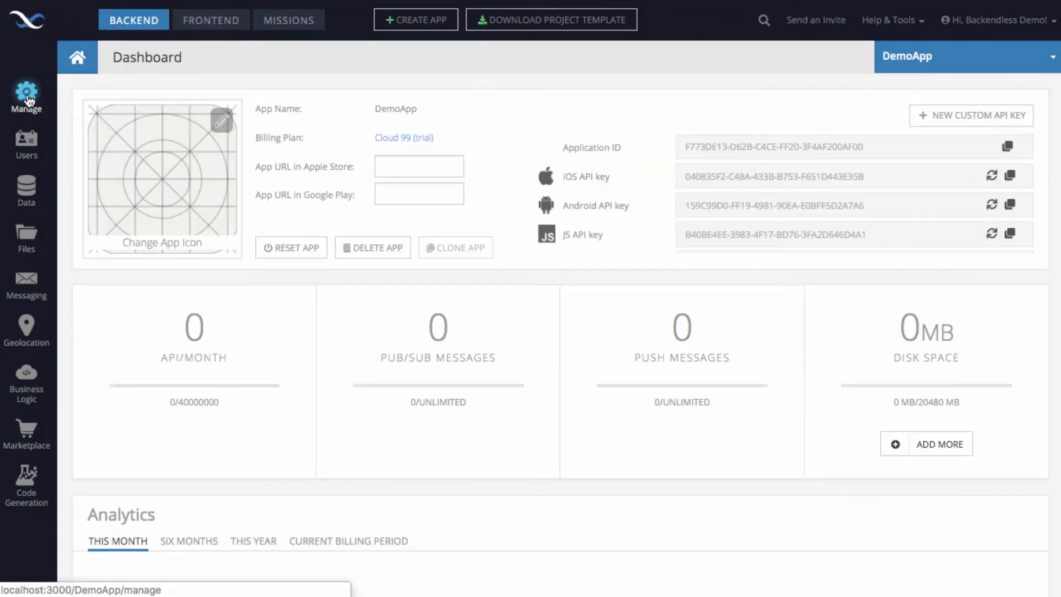
From Manage > Import, choose worldcities.csv as a Data Service file and start the import
{"action": "left_click", "coordinate": [26, 96]}
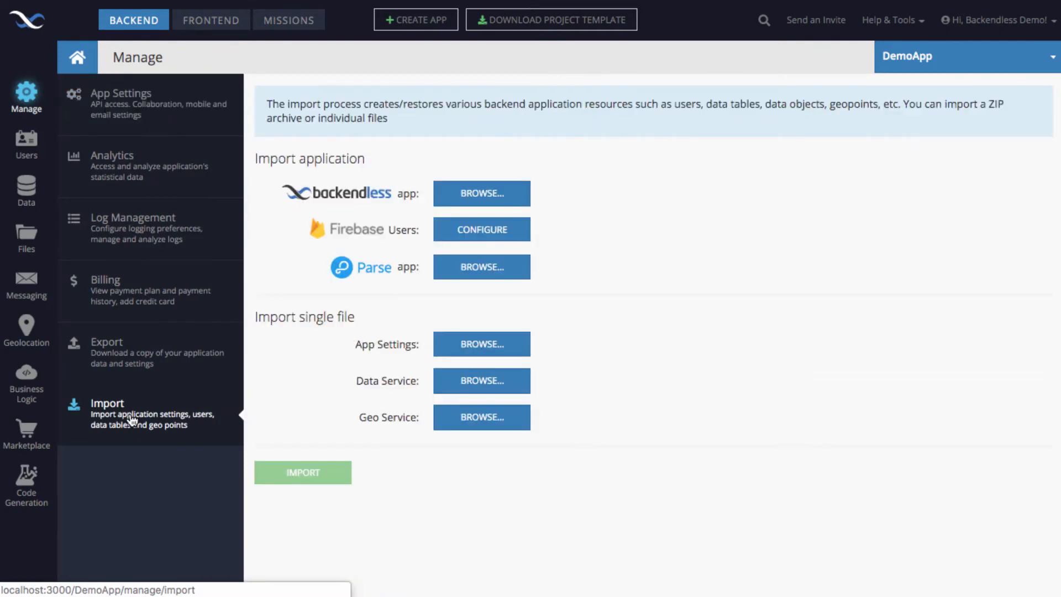
{"action": "mouse_move", "coordinate": [622, 402]}
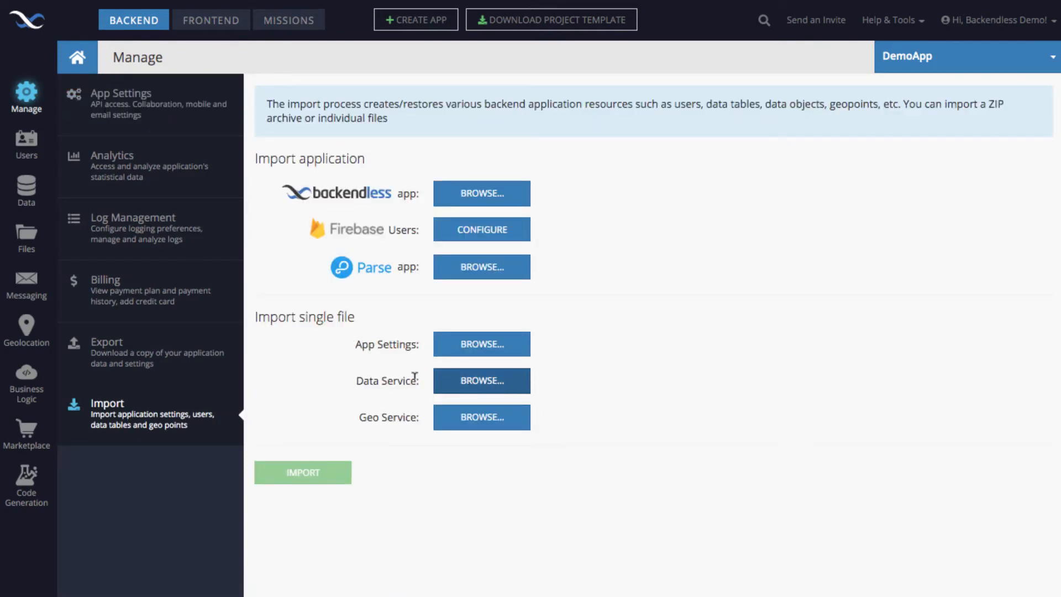
{"action": "left_click", "coordinate": [480, 379]}
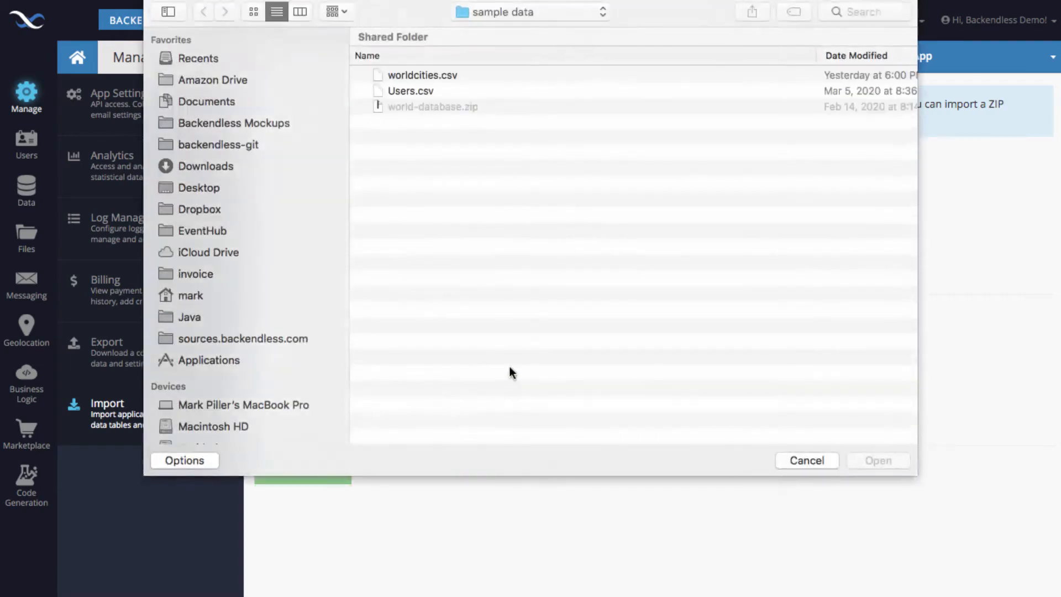
{"action": "left_click", "coordinate": [422, 75]}
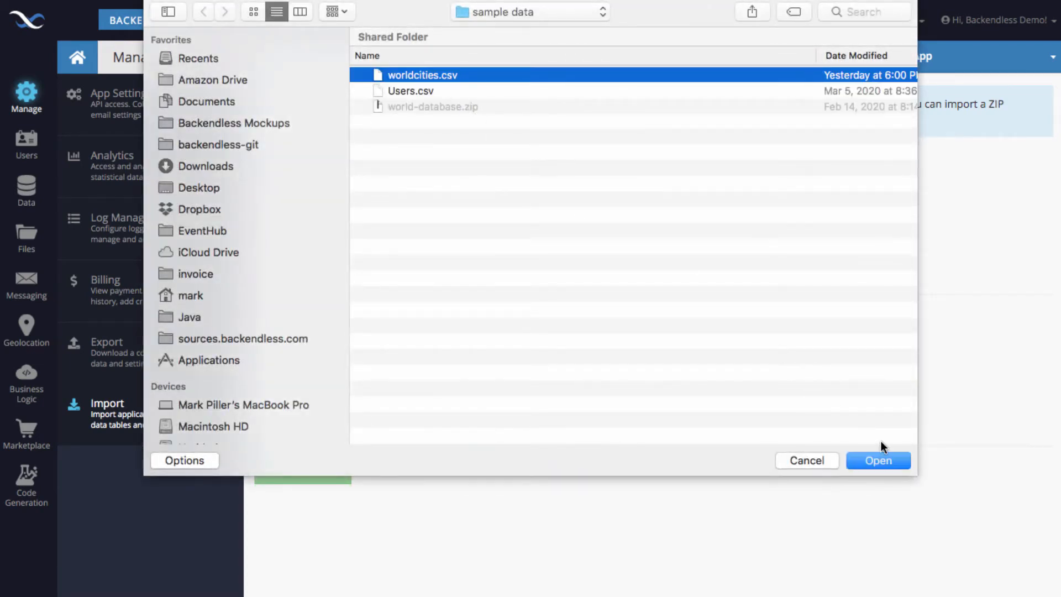
{"action": "left_click", "coordinate": [878, 460]}
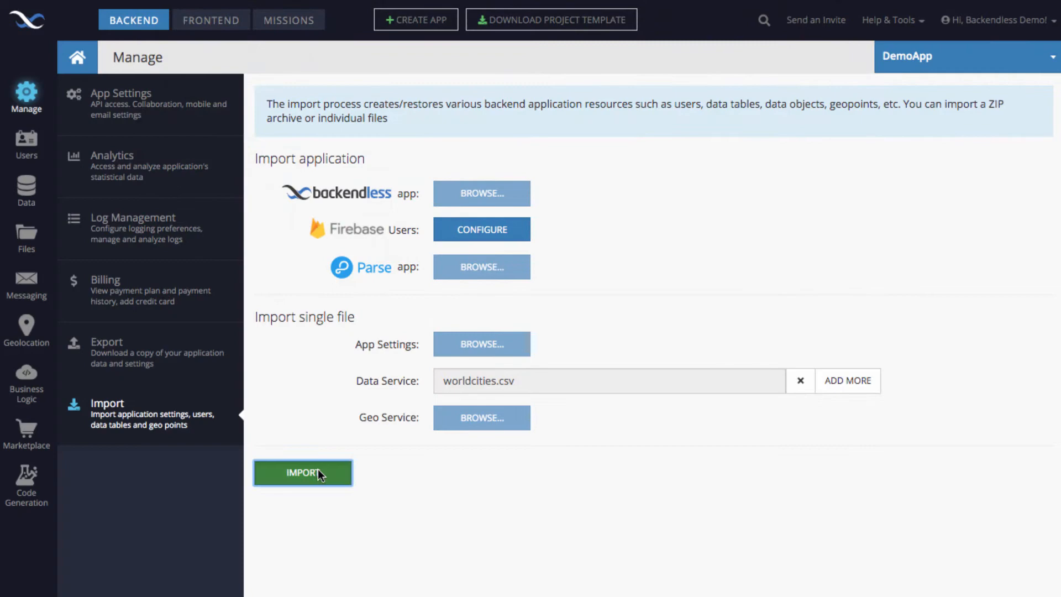
{"action": "left_click", "coordinate": [302, 471]}
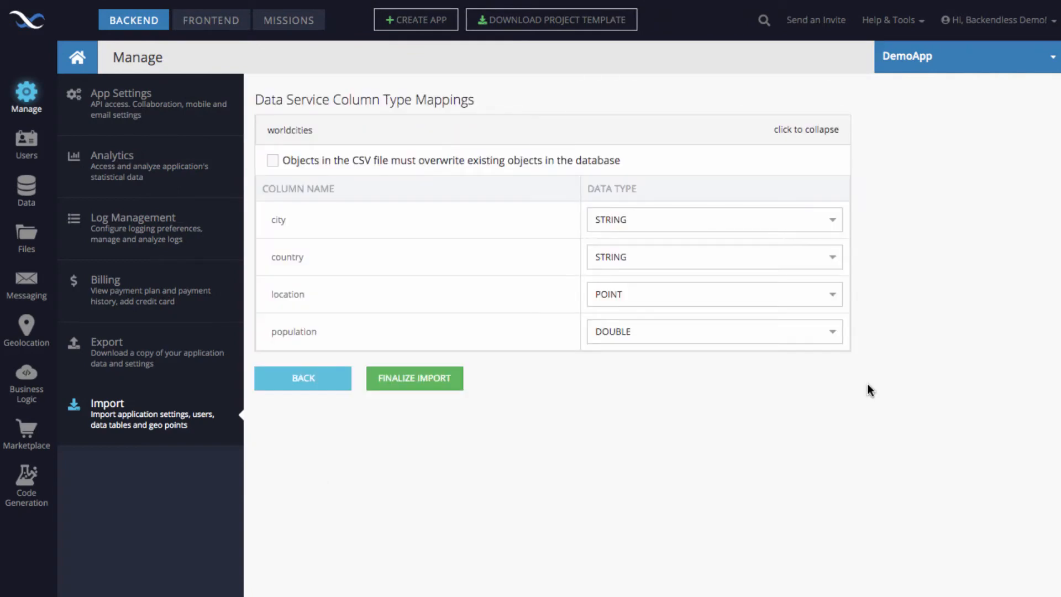
{"action": "mouse_move", "coordinate": [773, 196]}
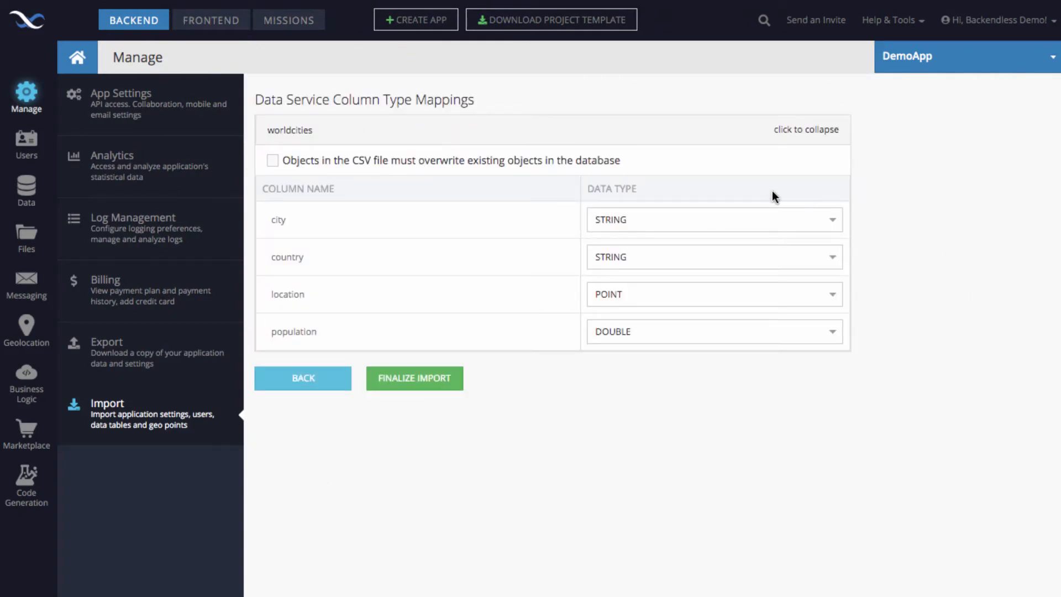
{"action": "mouse_move", "coordinate": [992, 262]}
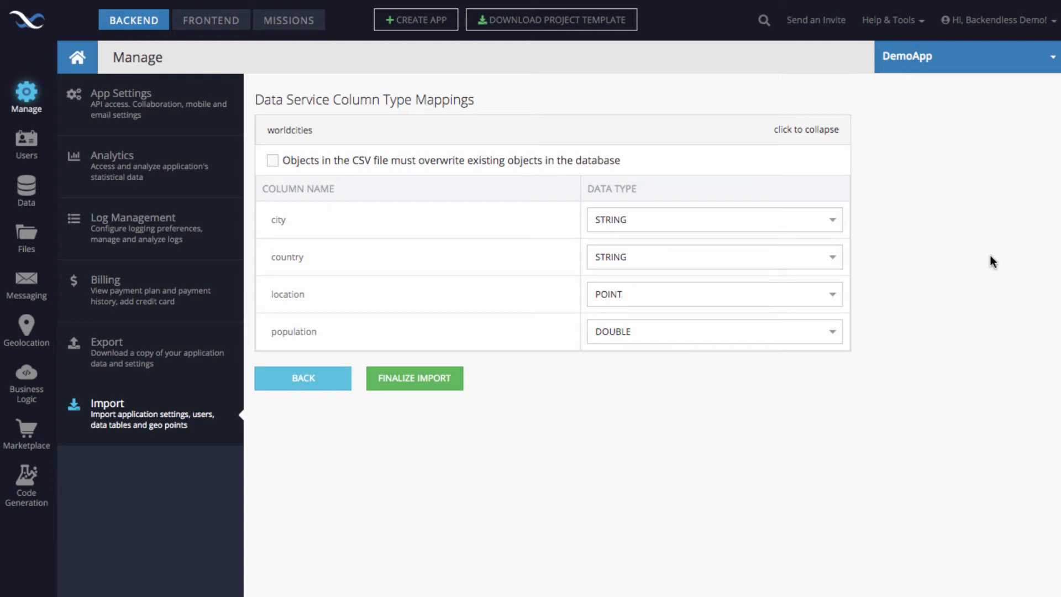
{"action": "mouse_move", "coordinate": [632, 225]}
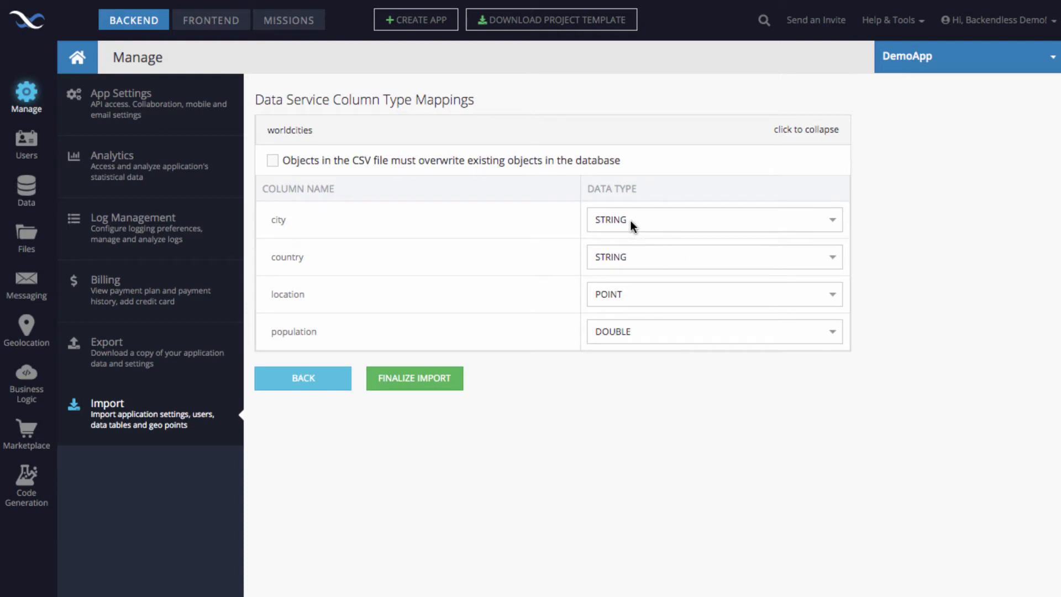
{"action": "mouse_move", "coordinate": [629, 359]}
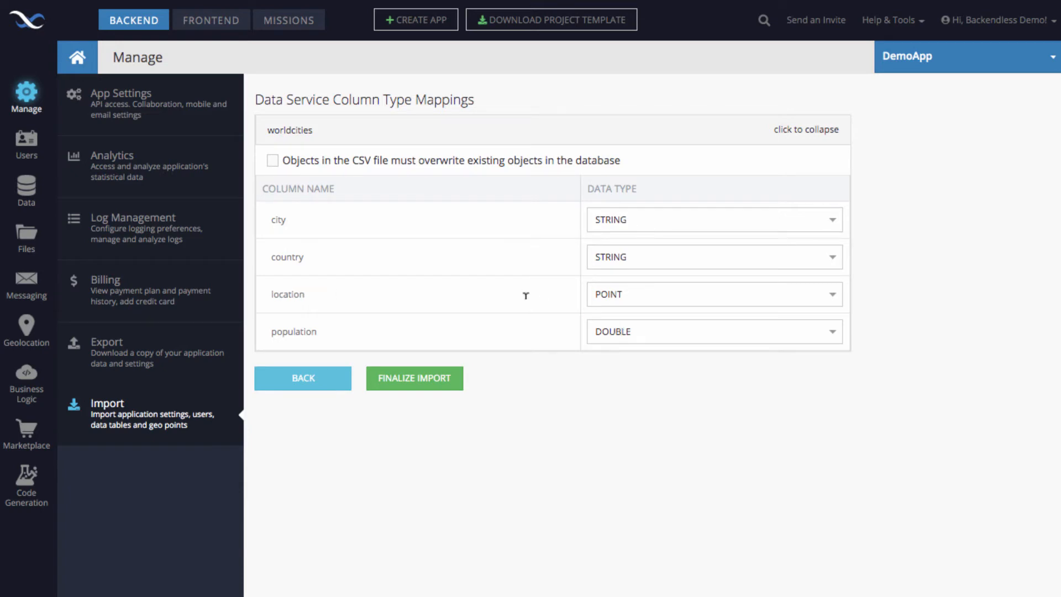
Finalize the import with STRING, STRING, POINT, DOUBLE column types and go to the Data tables
{"action": "left_click", "coordinate": [414, 378]}
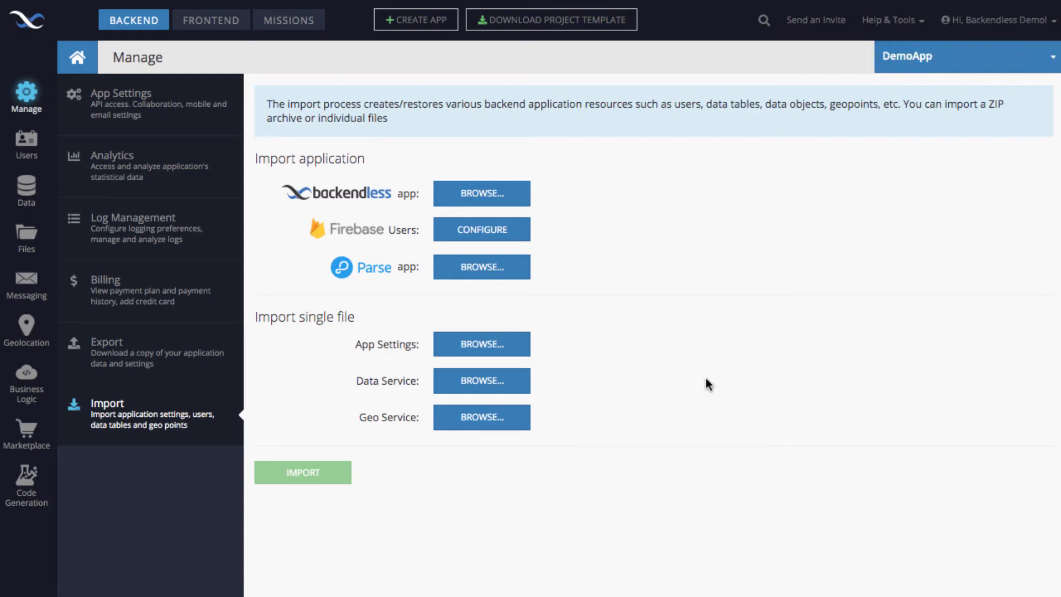
{"action": "mouse_move", "coordinate": [418, 212]}
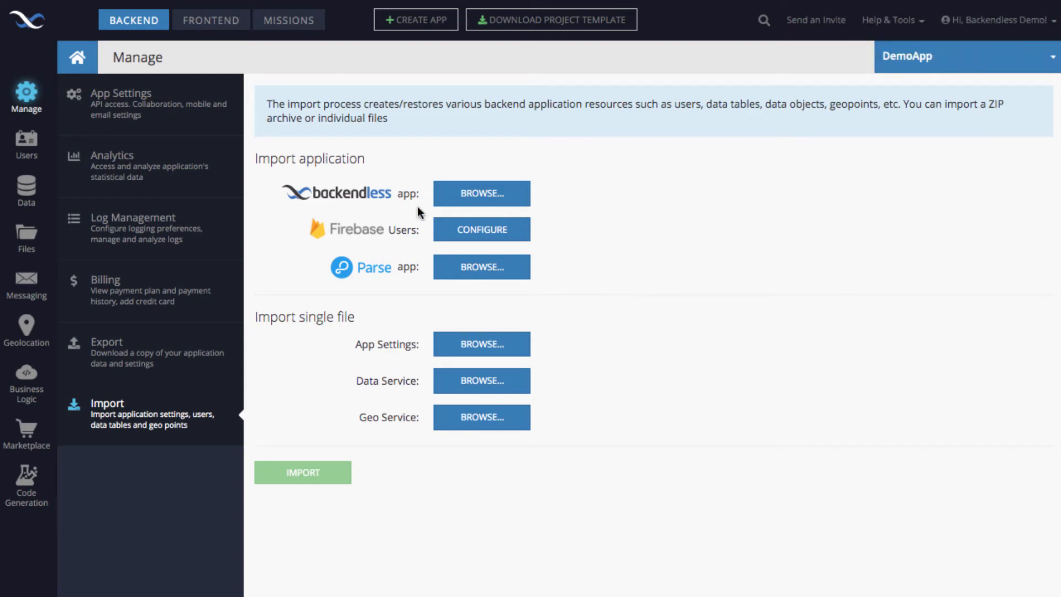
{"action": "mouse_move", "coordinate": [133, 205]}
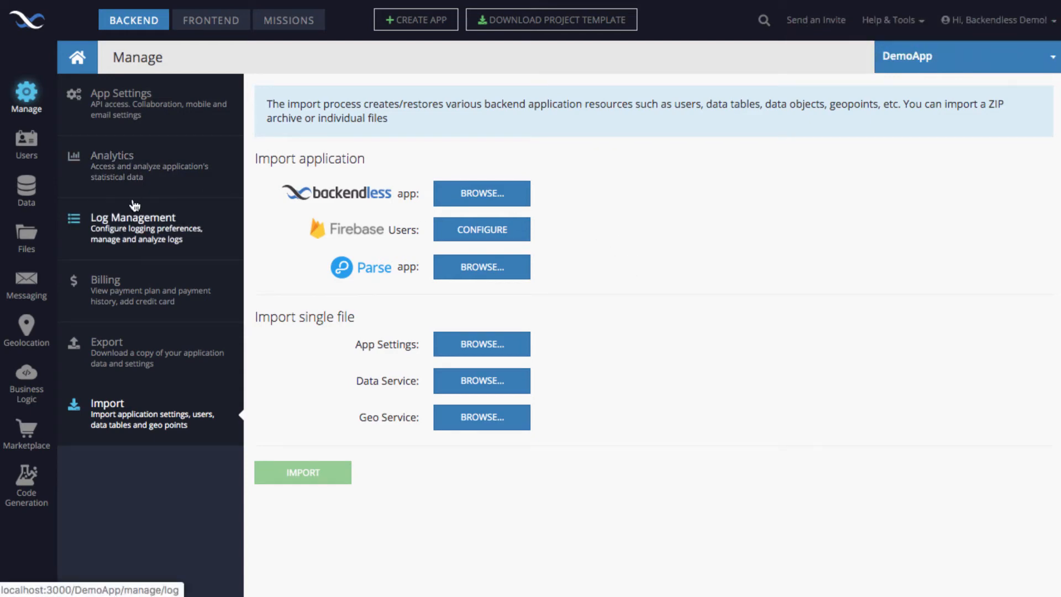
{"action": "left_click", "coordinate": [26, 189]}
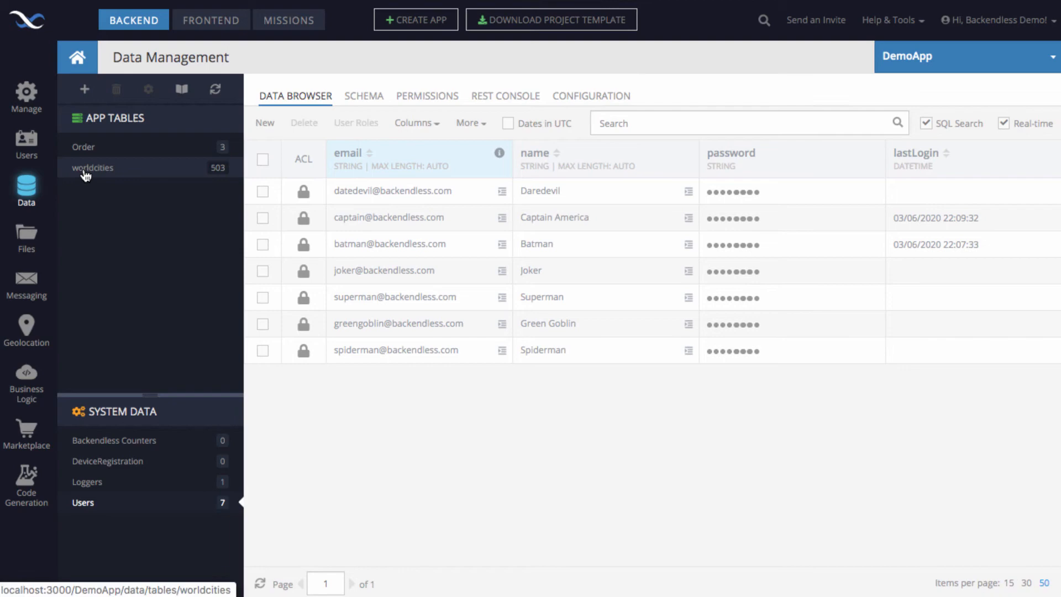
Select the worldcities table under App Tables to show its 503 imported records
{"action": "left_click", "coordinate": [92, 168]}
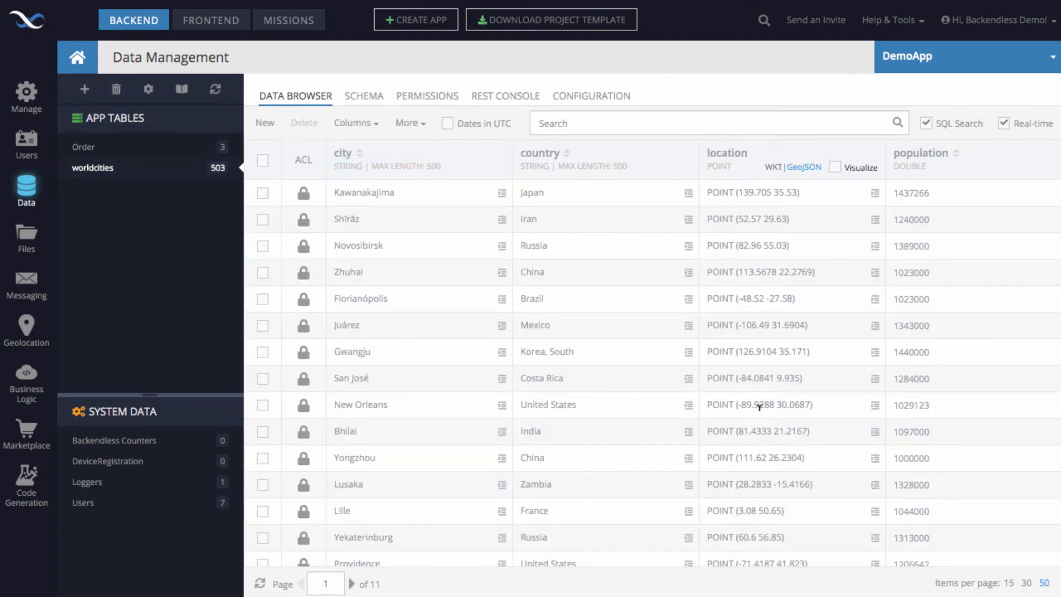
{"action": "mouse_move", "coordinate": [618, 324]}
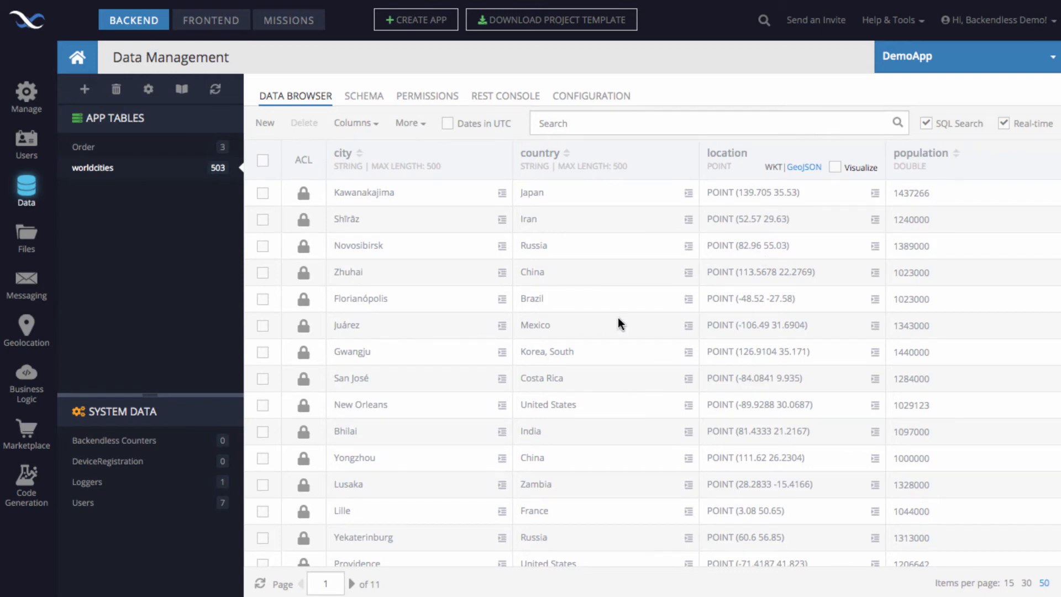
{"action": "mouse_move", "coordinate": [475, 328]}
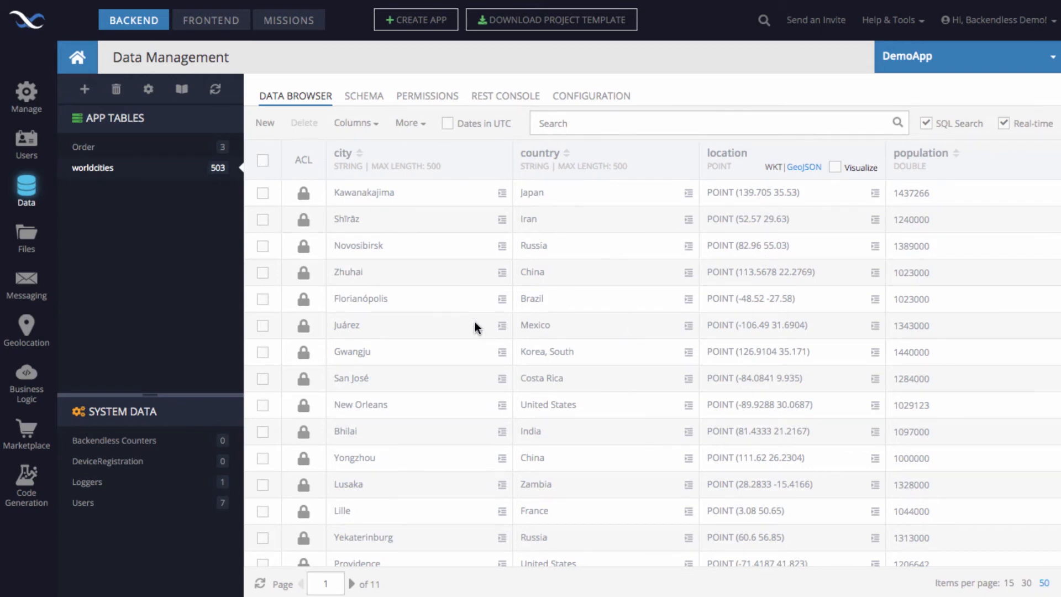
Enable Visualize on the location column and advance the map view to page 3 of 11
{"action": "left_click", "coordinate": [835, 167]}
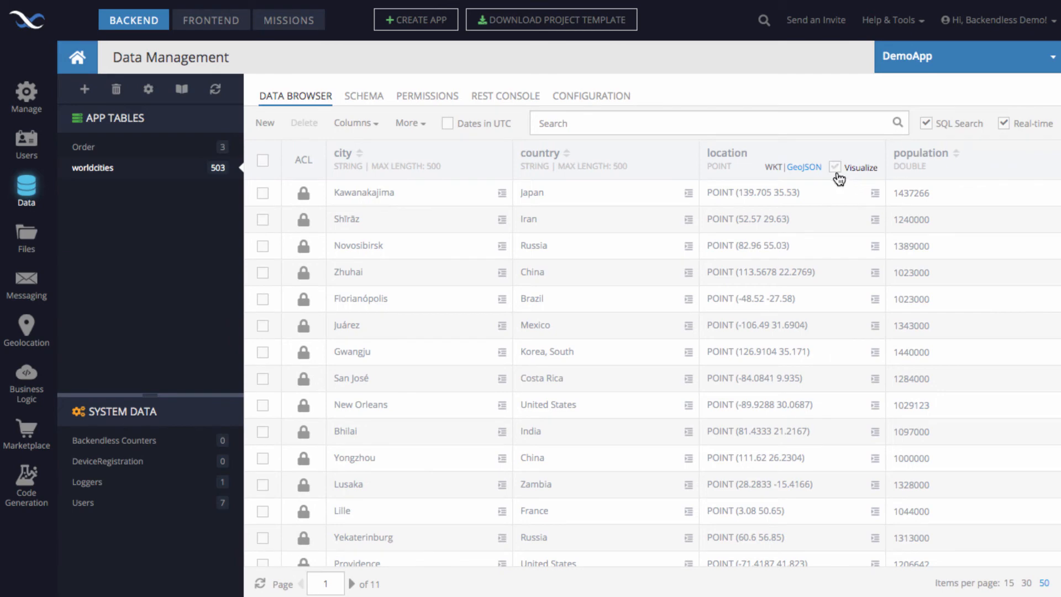
{"action": "left_click", "coordinate": [836, 167]}
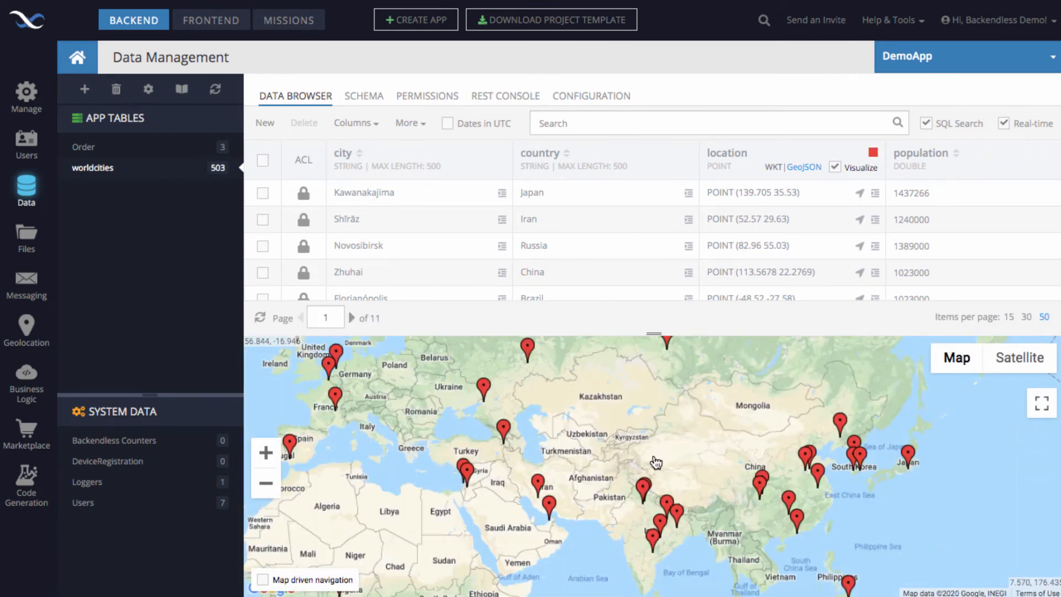
{"action": "scroll", "scroll_direction": "down", "scroll_amount": 3}
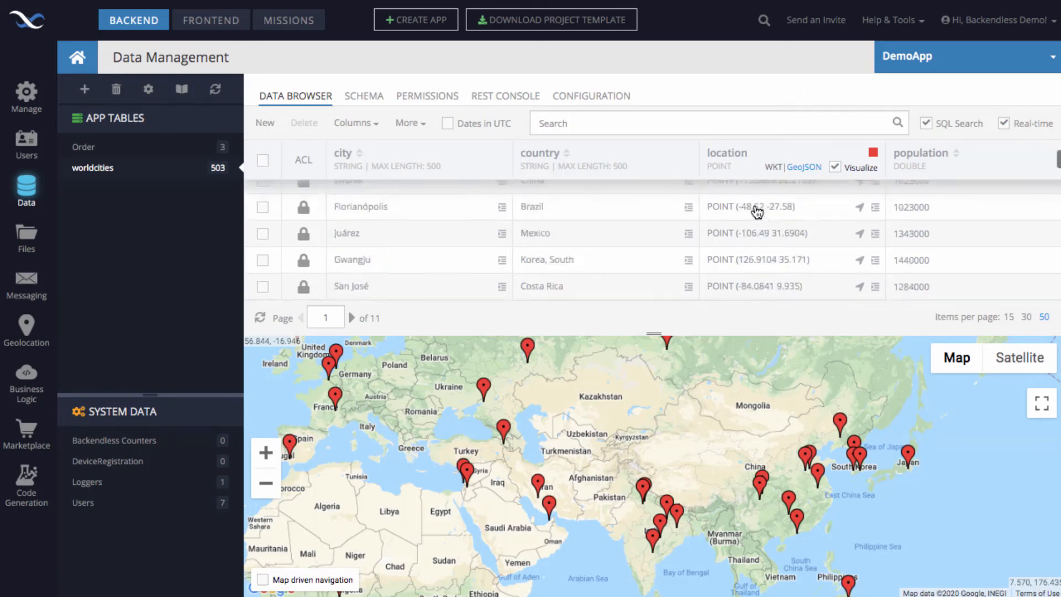
{"action": "scroll", "scroll_direction": "up", "scroll_amount": 3}
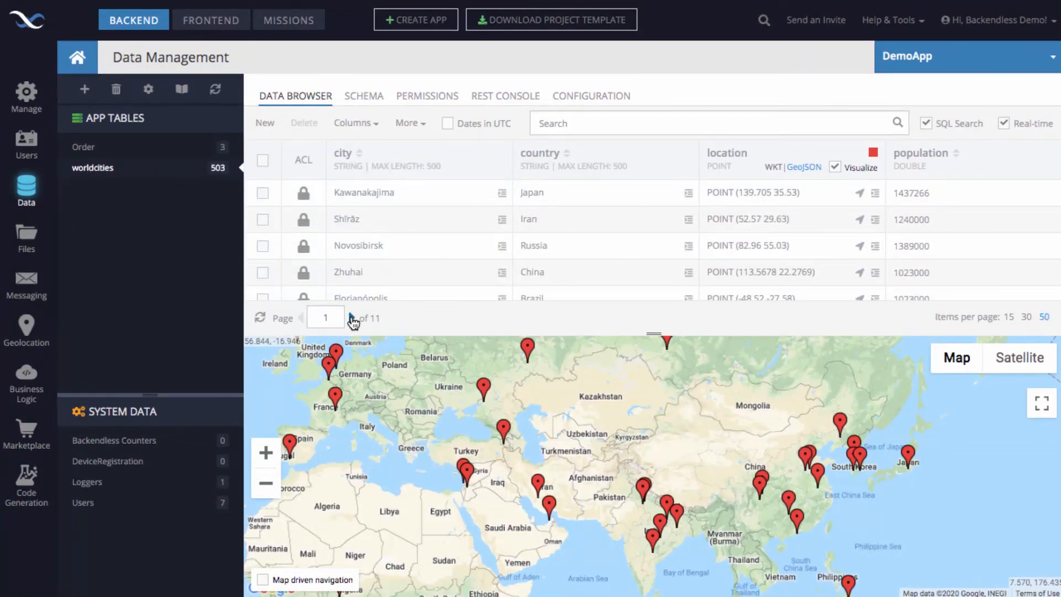
{"action": "left_click", "coordinate": [348, 317]}
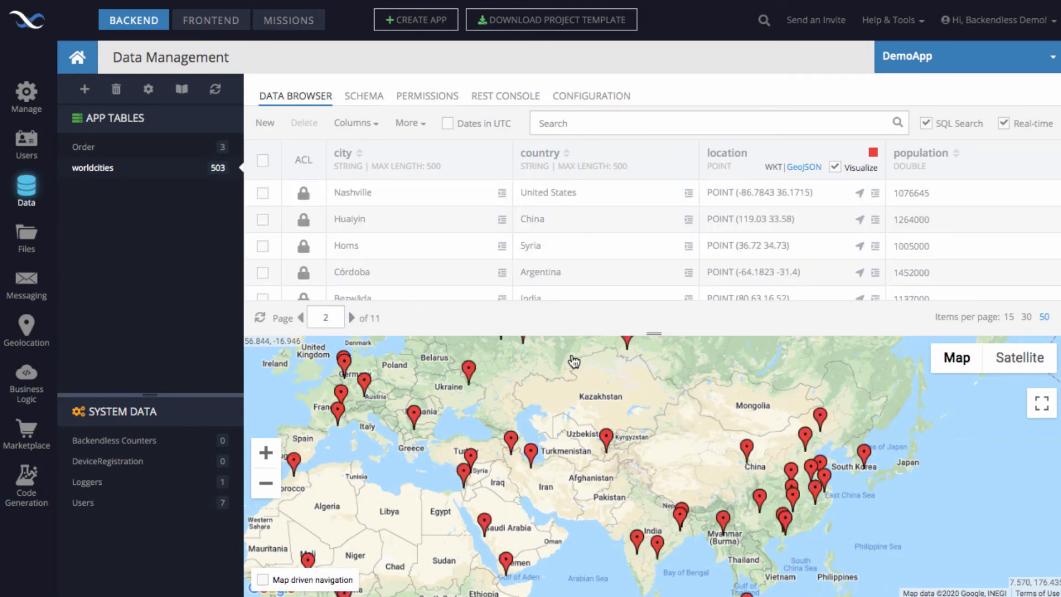
{"action": "left_click", "coordinate": [349, 318]}
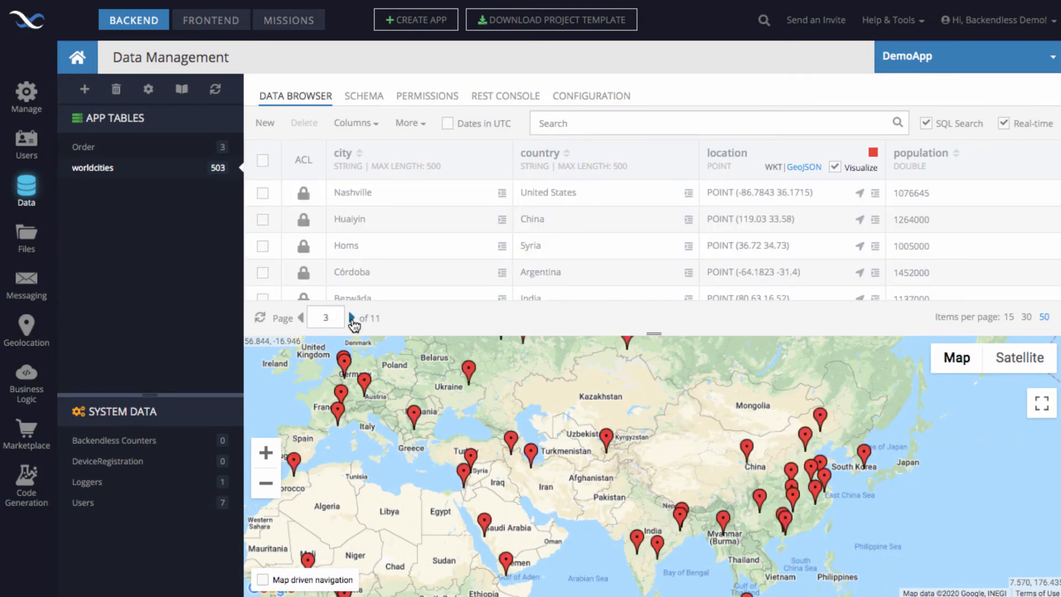
{"action": "left_click", "coordinate": [350, 318]}
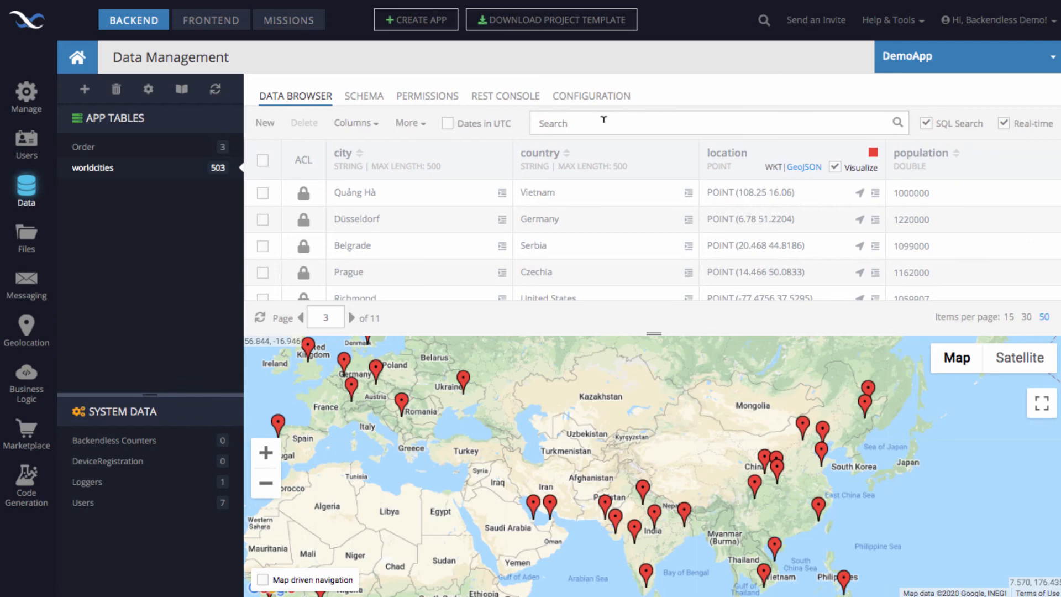
Enter the SQL search condition country = 'Canada' to show the six Canadian cities
{"action": "left_click", "coordinate": [711, 122]}
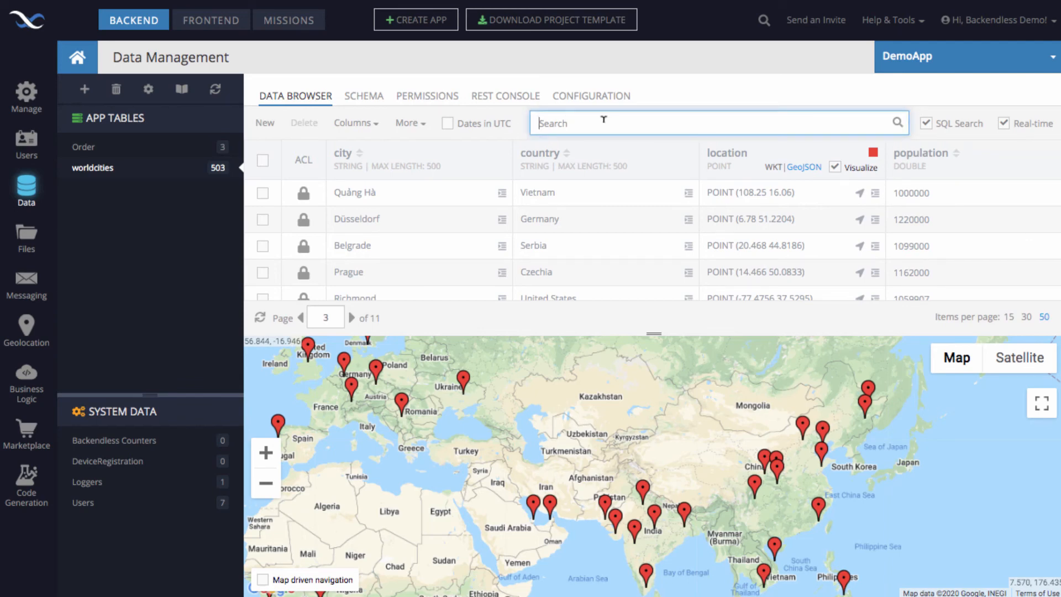
{"action": "type", "text": "country"}
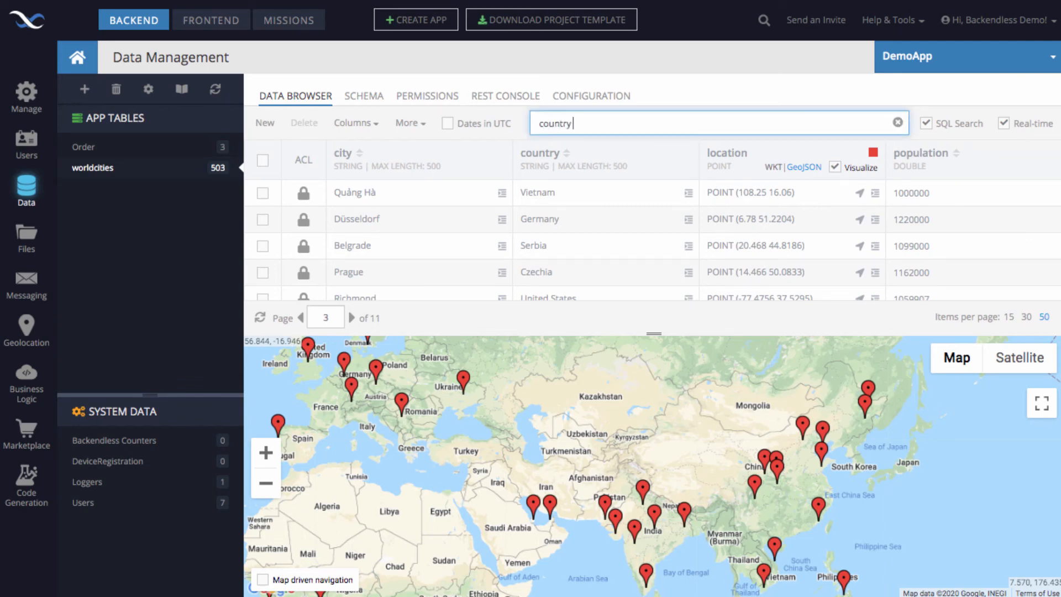
{"action": "type", "text": "= 'Cana"}
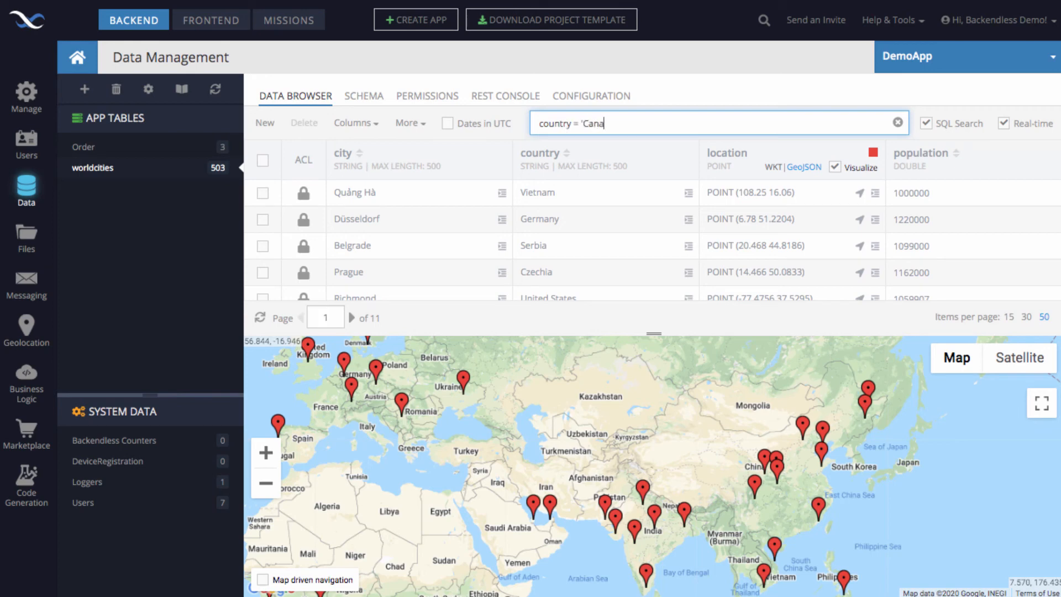
{"action": "type", "text": "da'"}
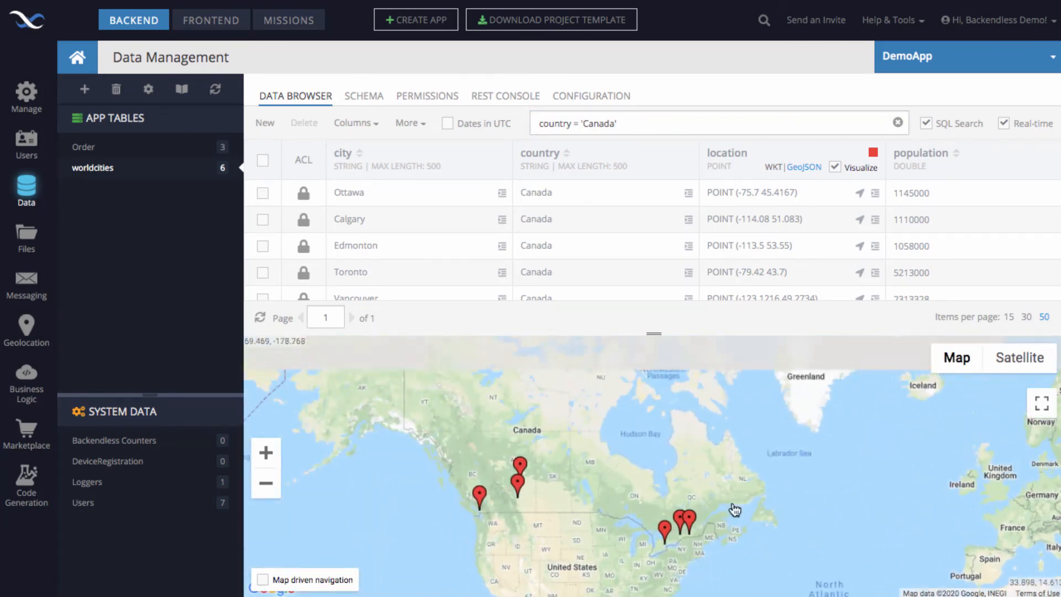
{"action": "mouse_move", "coordinate": [544, 278]}
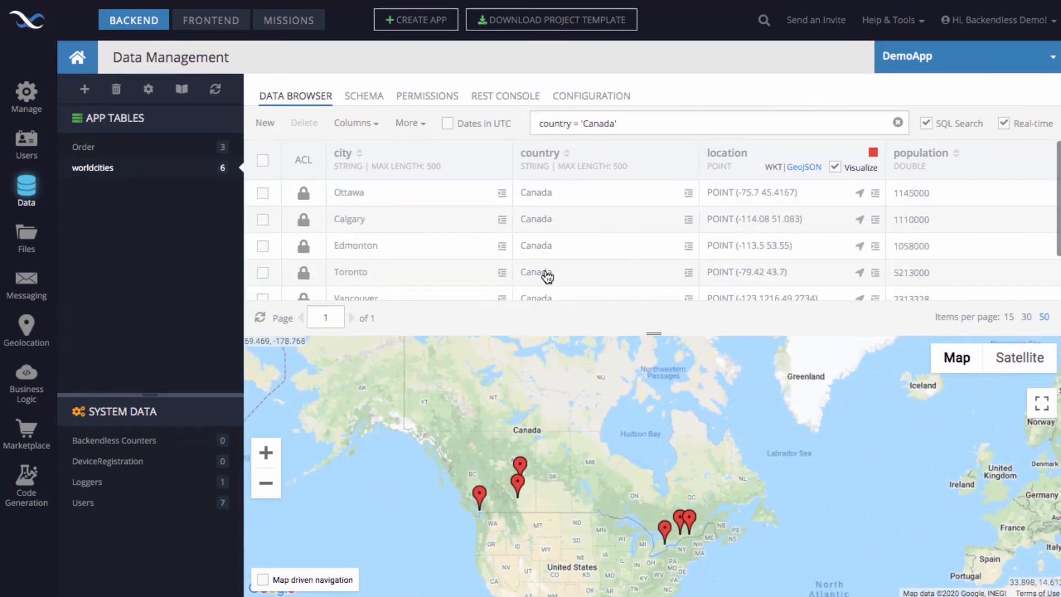
{"action": "mouse_move", "coordinate": [463, 498]}
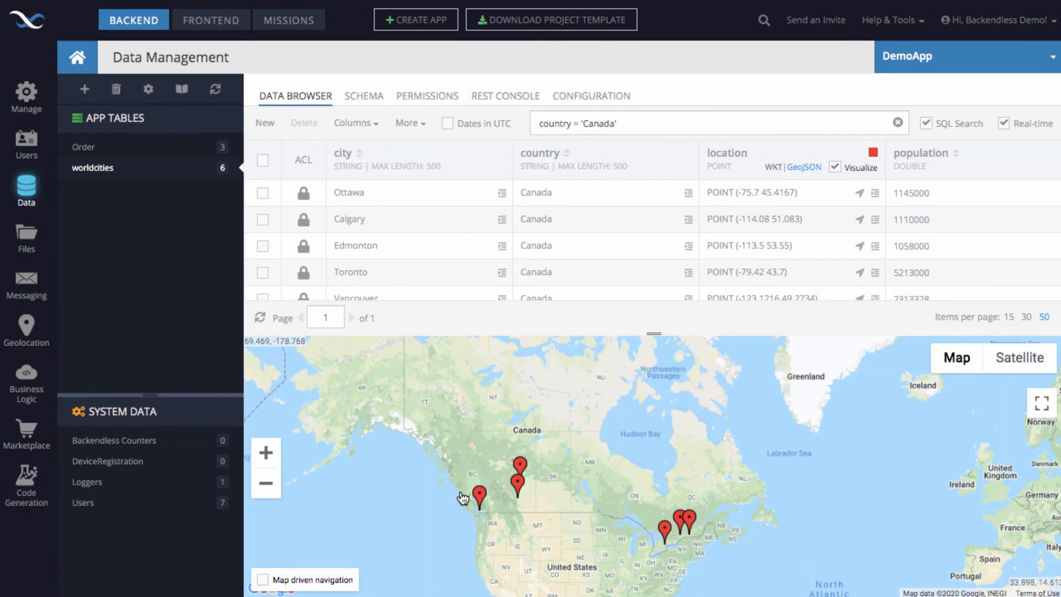
{"action": "mouse_move", "coordinate": [595, 417]}
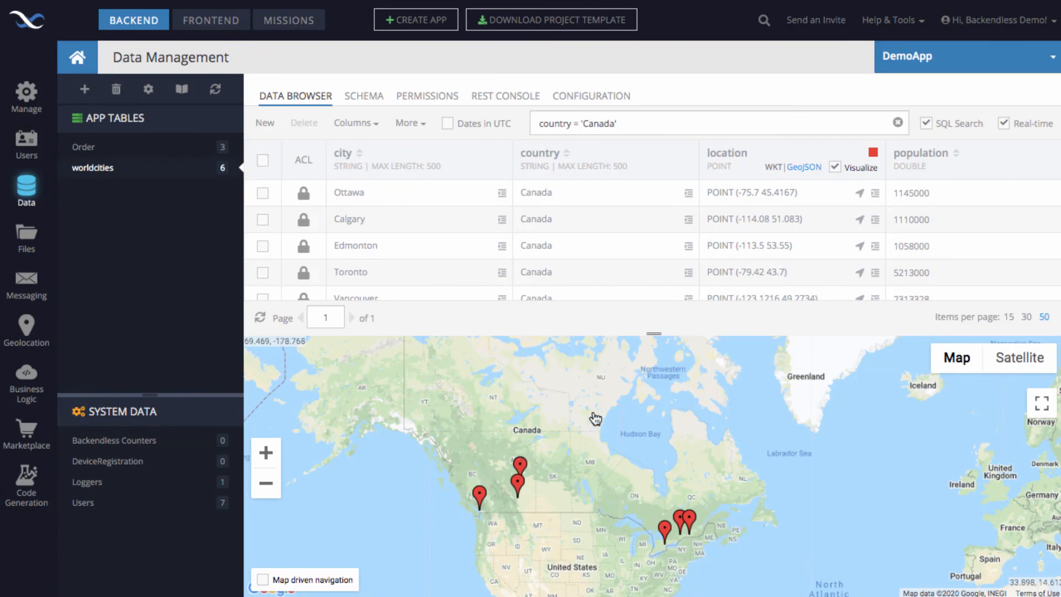